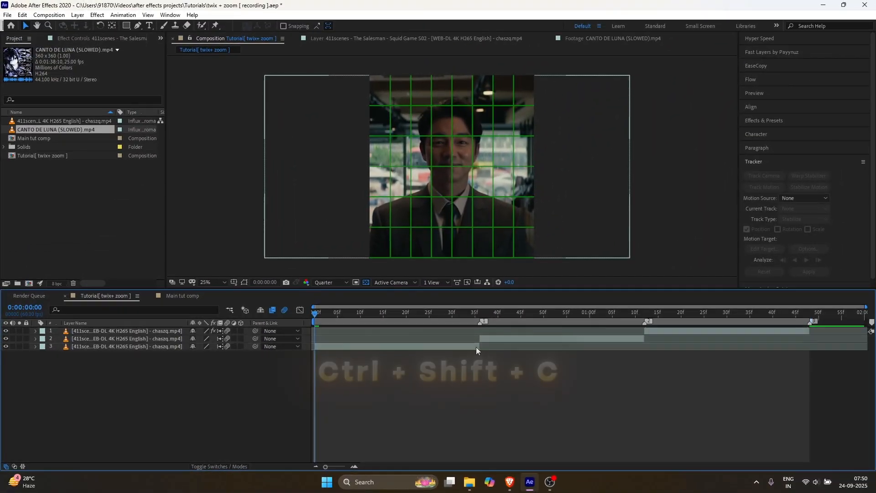
# Pre-compose the three clip pieces into separate compositions, moving all attributes into each.
pyautogui.press('ctrl+shift+c')
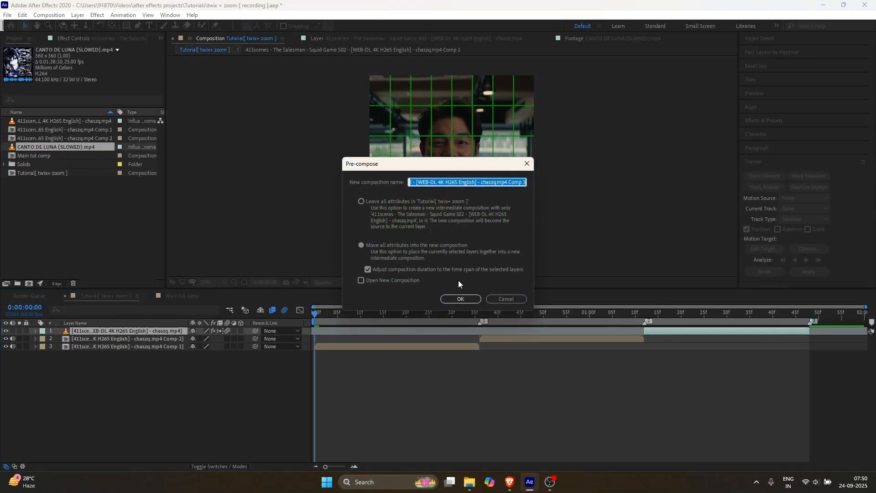
pyautogui.click(459, 299)
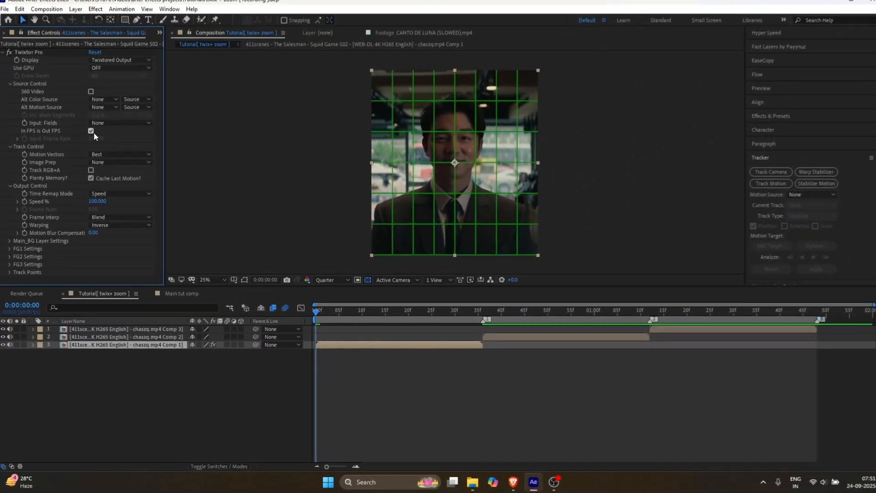
# Set Twixtor Pro to 23.976 input fps, Contrast/Edge Enhance, Inverse Smart Blend, Motion Weighted Blend; keyframe Speed.
pyautogui.click(91, 131)
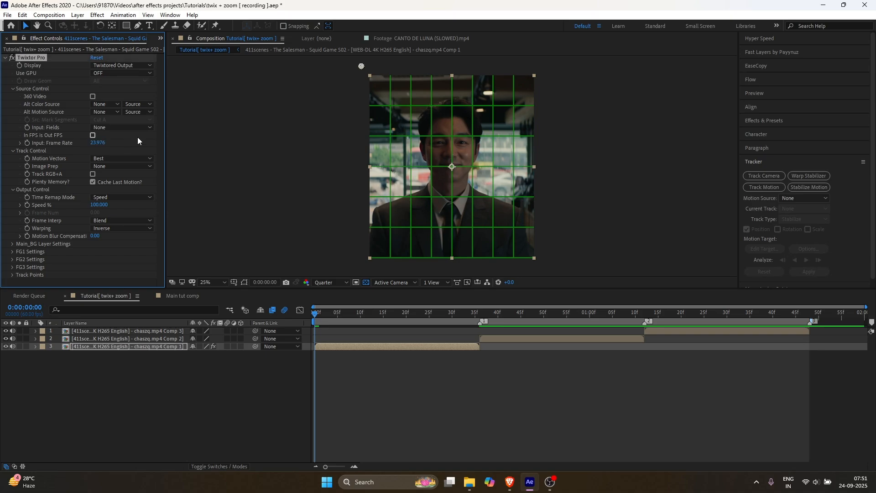
pyautogui.click(120, 166)
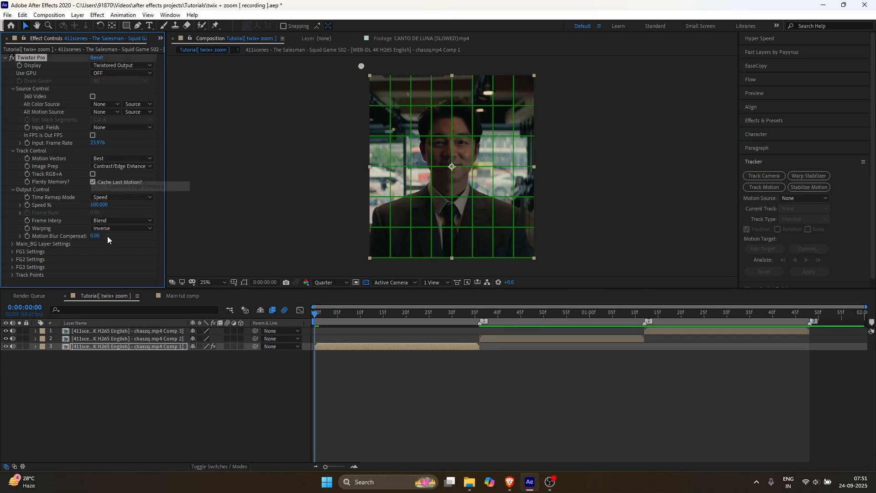
pyautogui.click(122, 228)
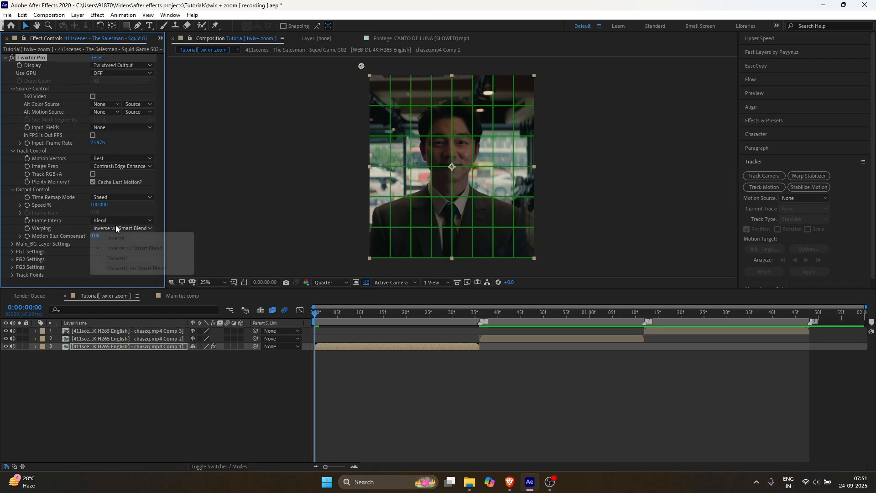
pyautogui.moveTo(135, 250)
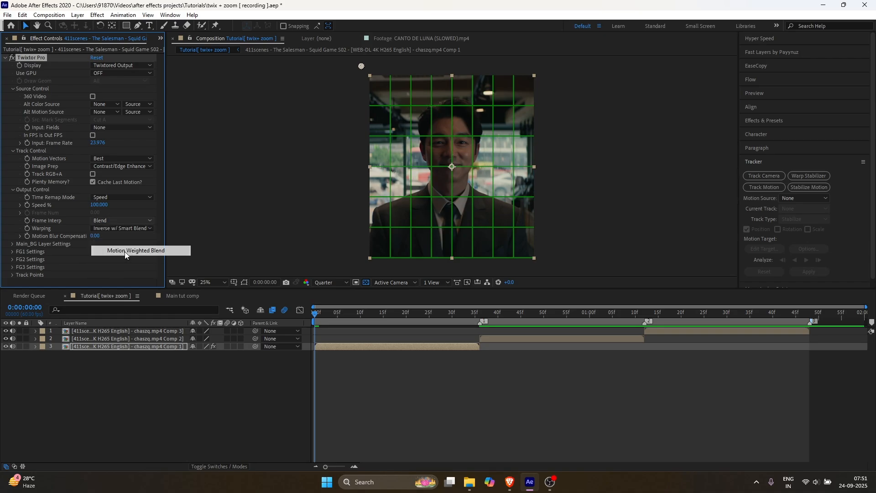
pyautogui.click(135, 249)
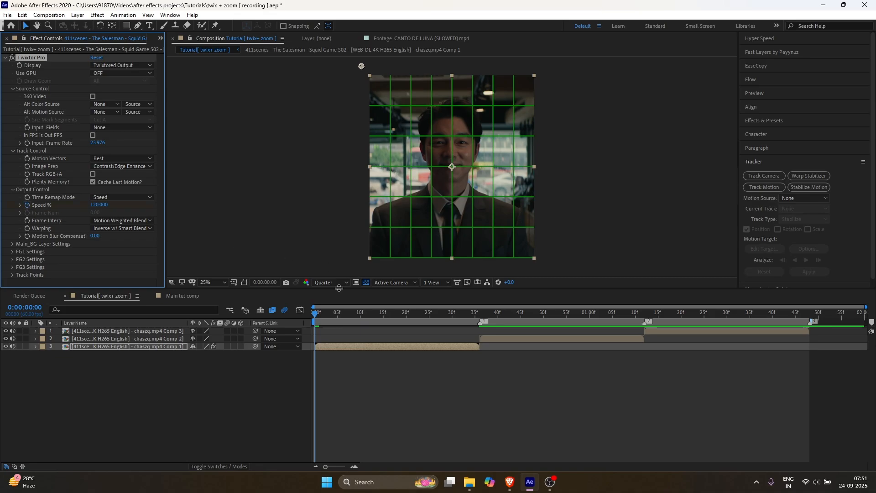
pyautogui.click(393, 311)
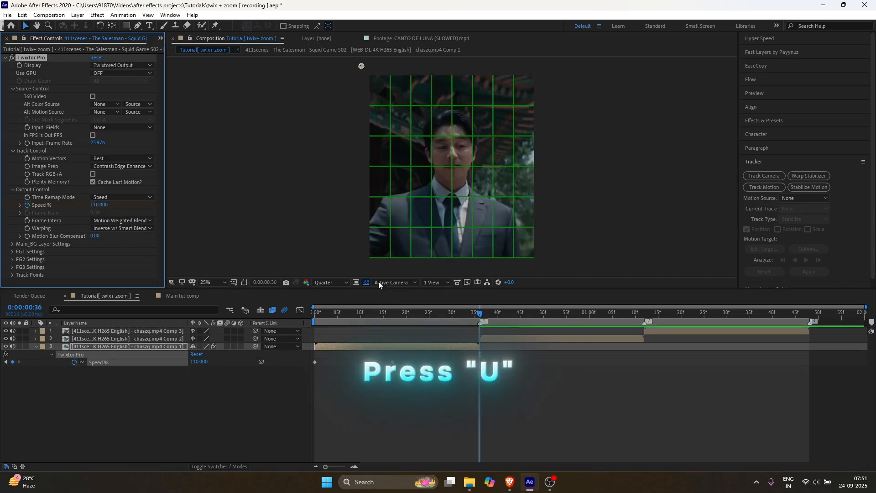
# Shape the Speed % curve in the Graph Editor into a mid-clip slow dip, then collapse Twixtor.
pyautogui.press('u')
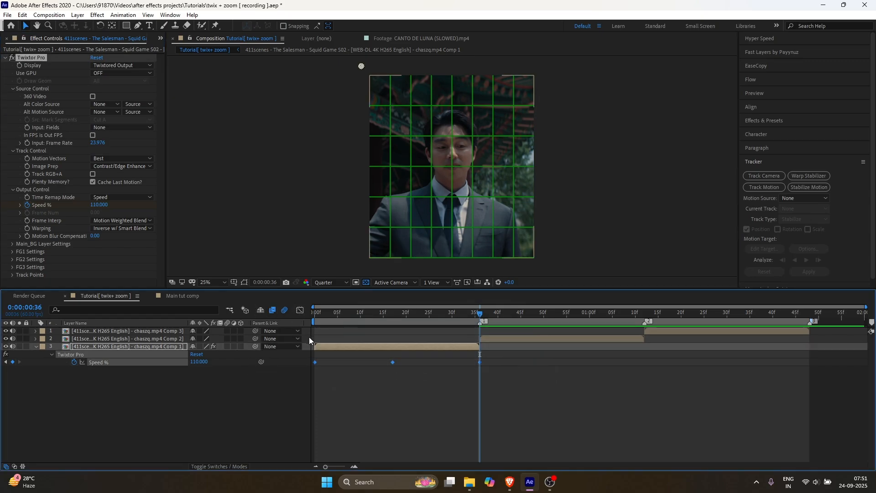
pyautogui.click(284, 310)
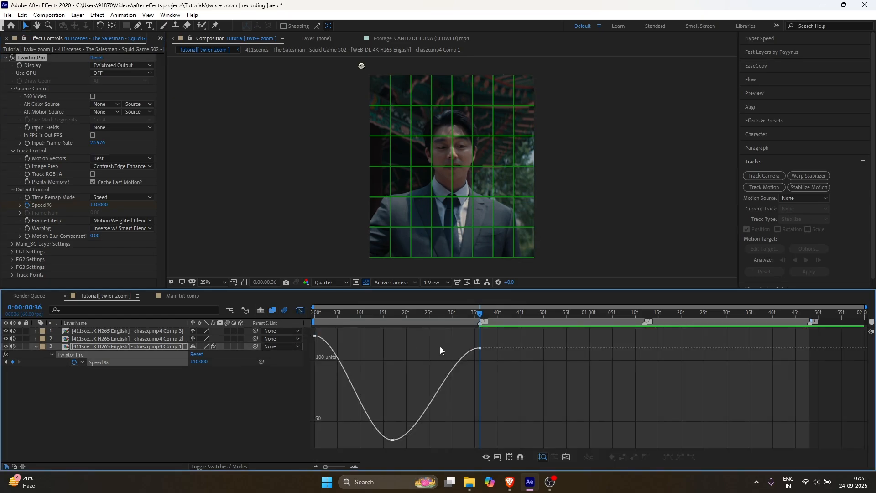
pyautogui.moveTo(443, 386)
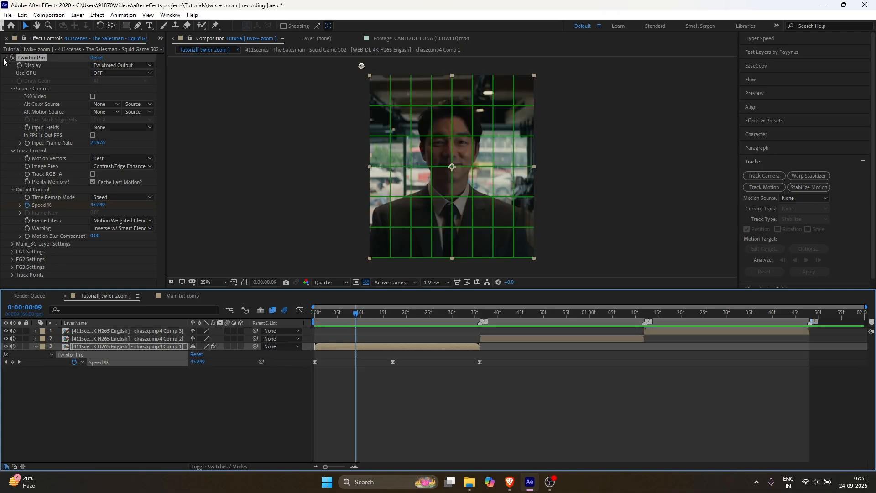
pyautogui.click(5, 57)
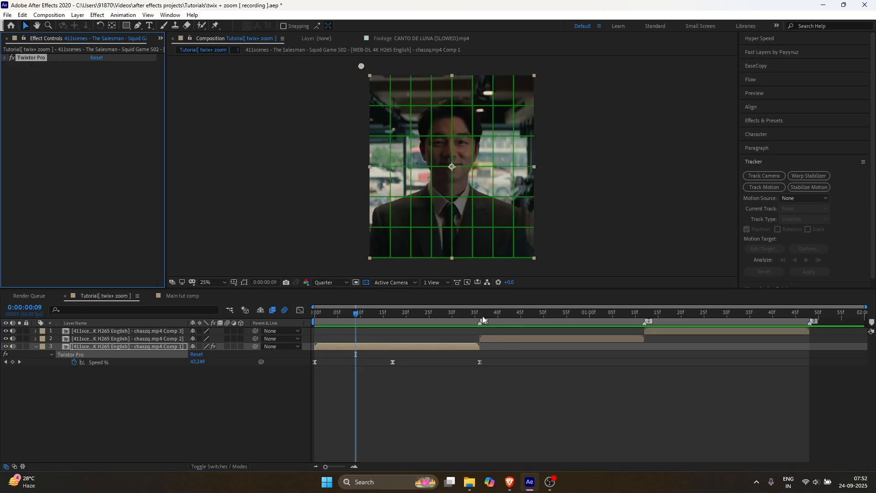
pyautogui.click(479, 312)
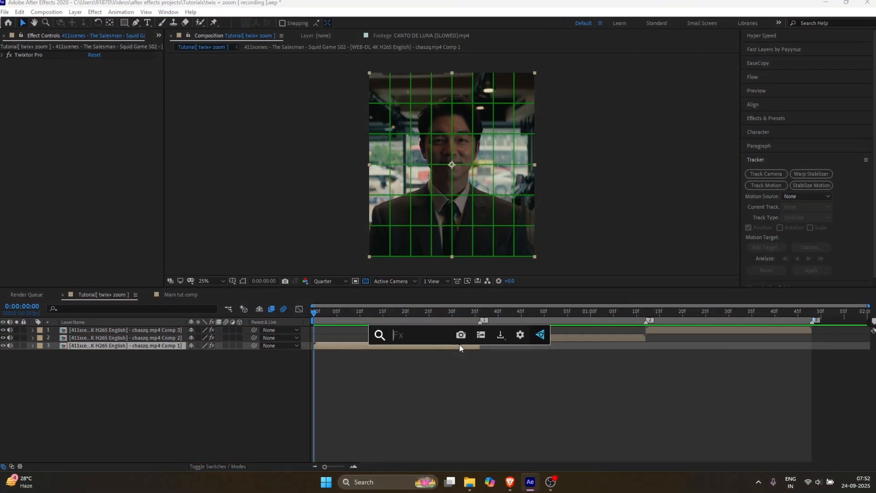
# Add S_BlurMoCurves with reflect wrapping and keyframe Z Dist from 1.0 to 0.700.
pyautogui.write('b')
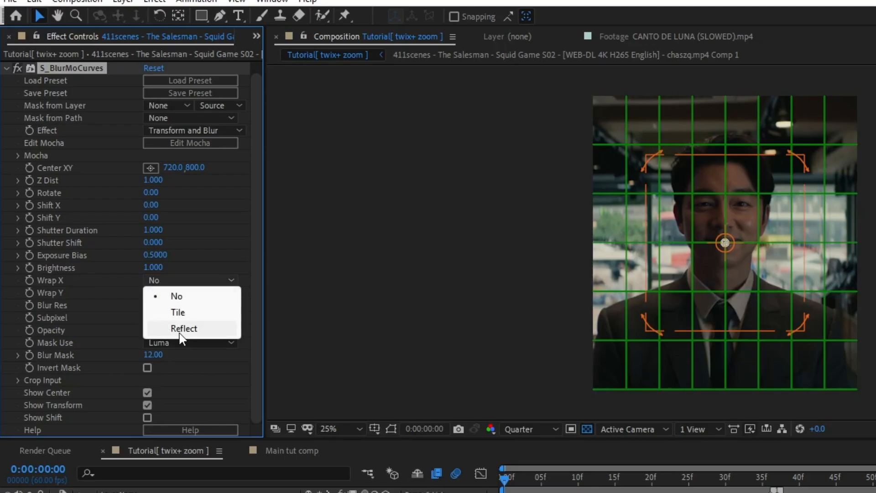
pyautogui.click(183, 328)
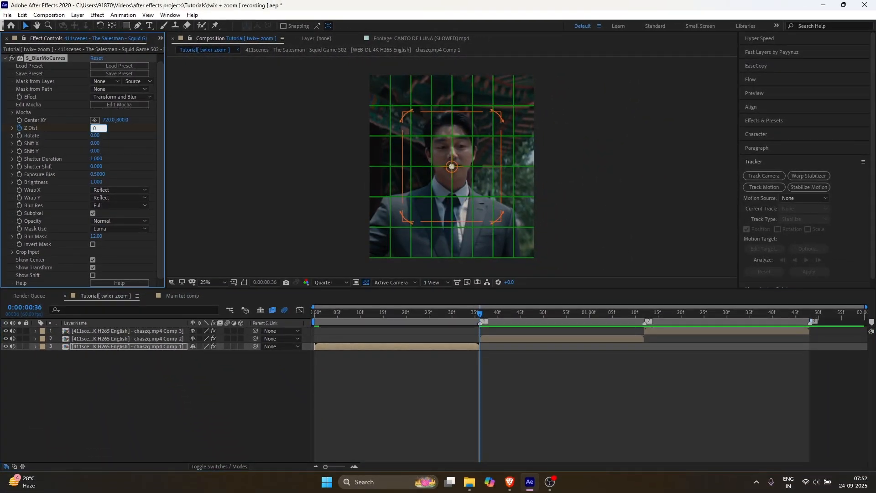
pyautogui.write('0.700')
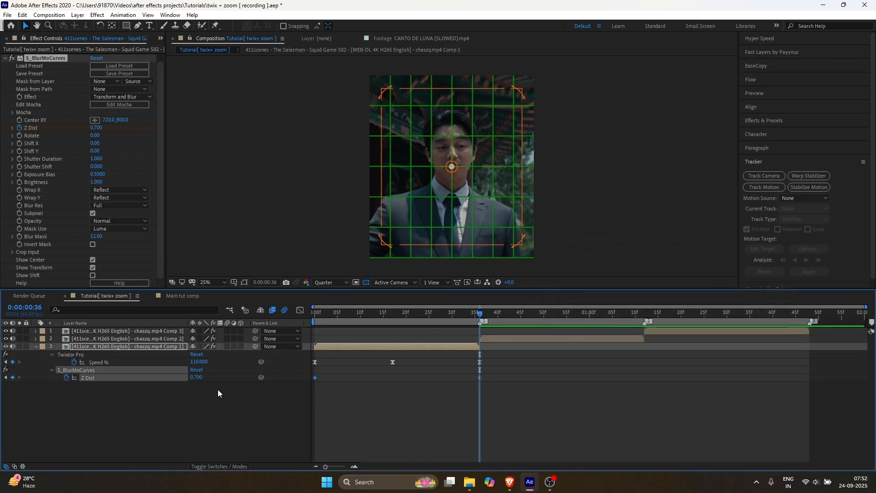
pyautogui.click(751, 79)
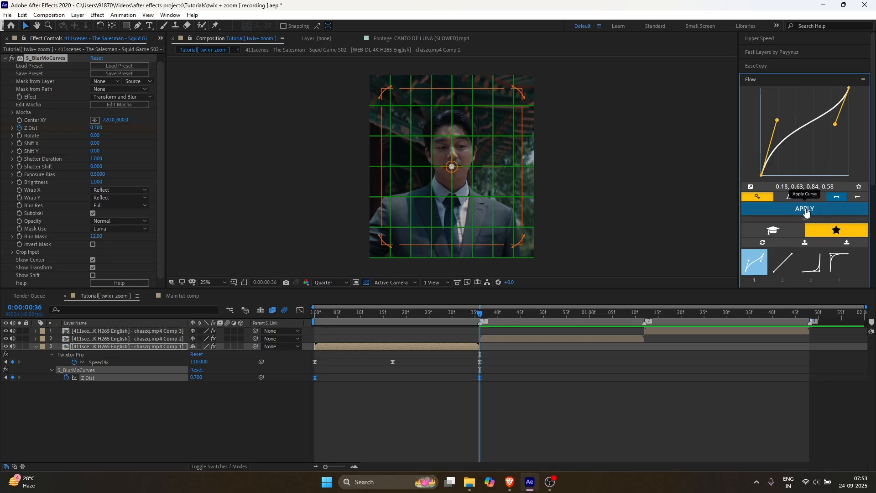
pyautogui.moveTo(314, 179)
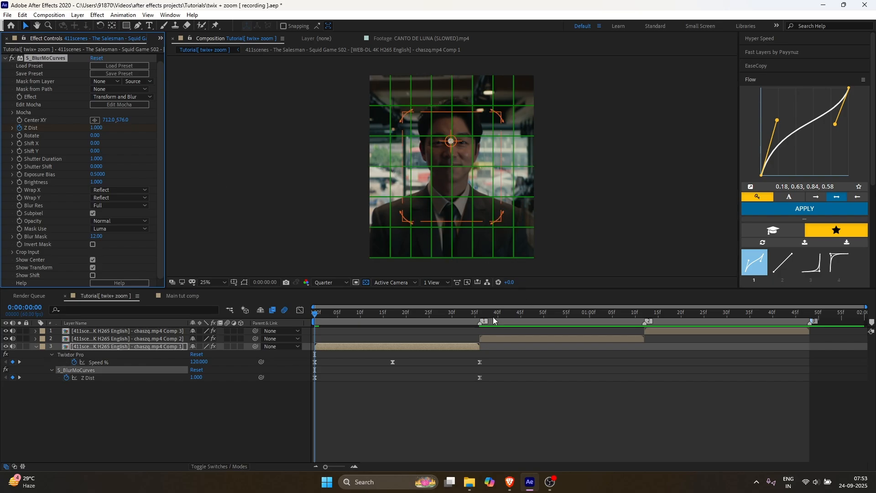
# Reapply S_BlurMoCurves to Comp 1 at default settings, expanding its controls.
pyautogui.click(479, 312)
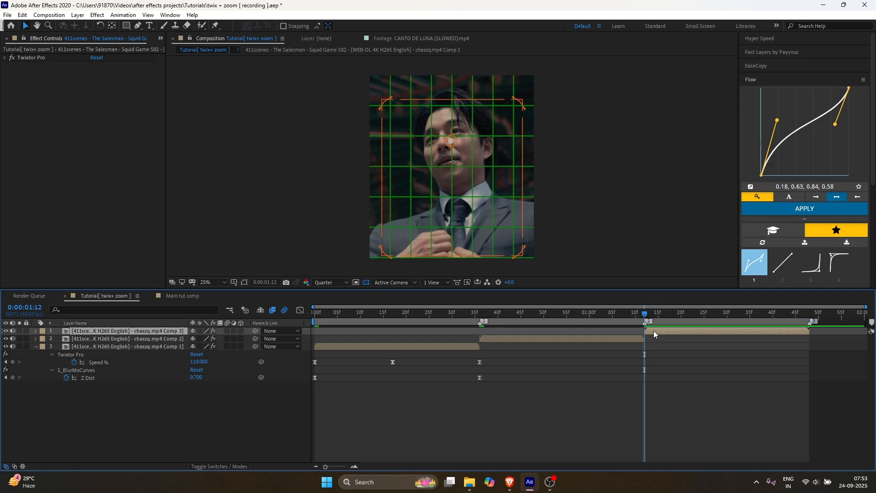
pyautogui.click(5, 65)
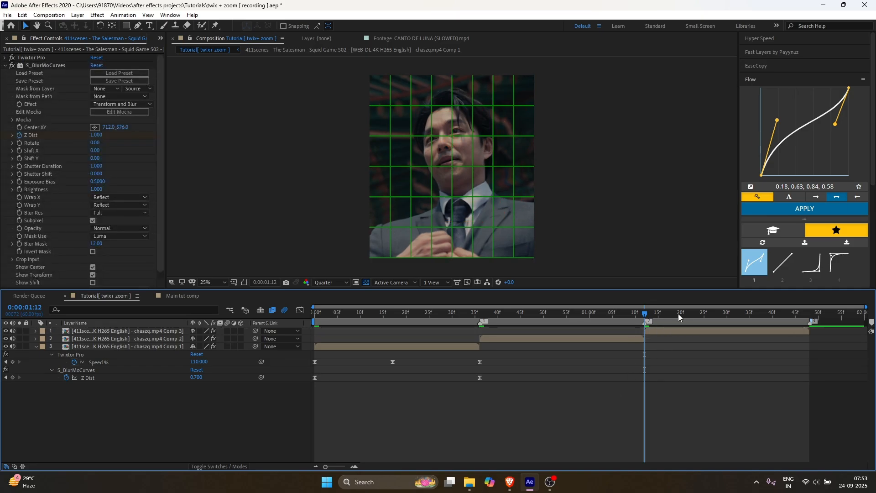
pyautogui.click(314, 312)
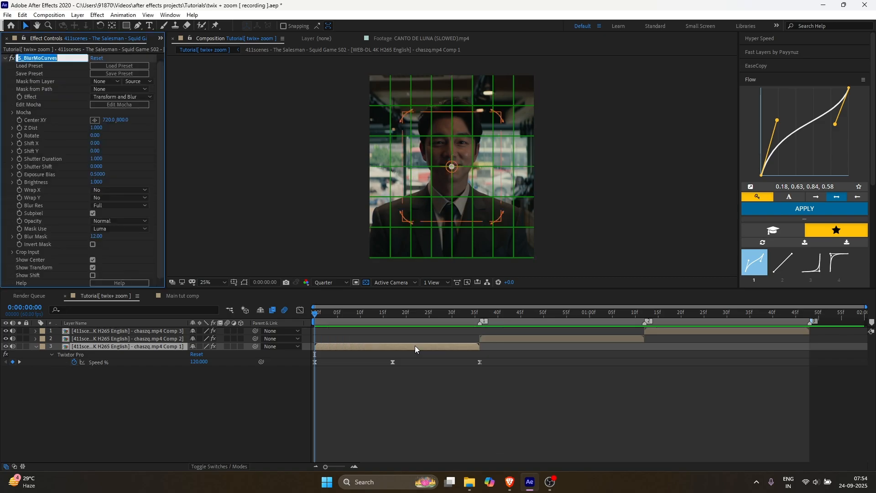
# Set BlurMoCurves Wrap X and Wrap Y to Reflect.
pyautogui.click(12, 143)
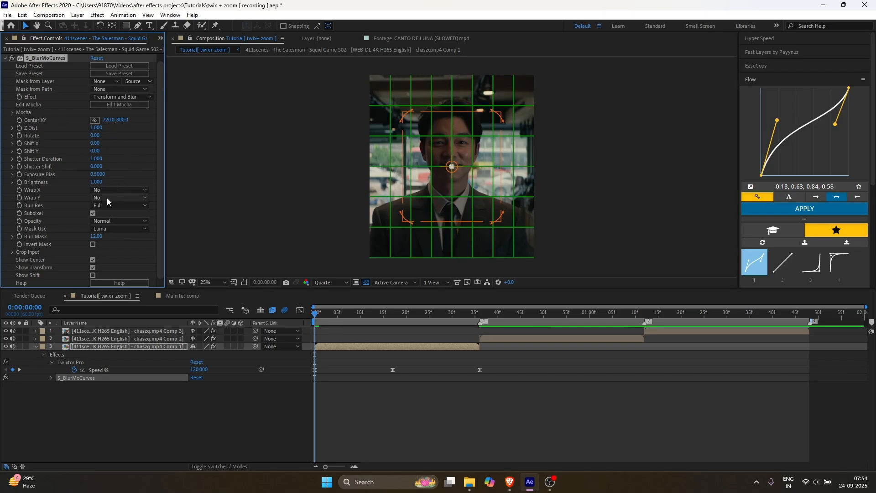
pyautogui.click(119, 189)
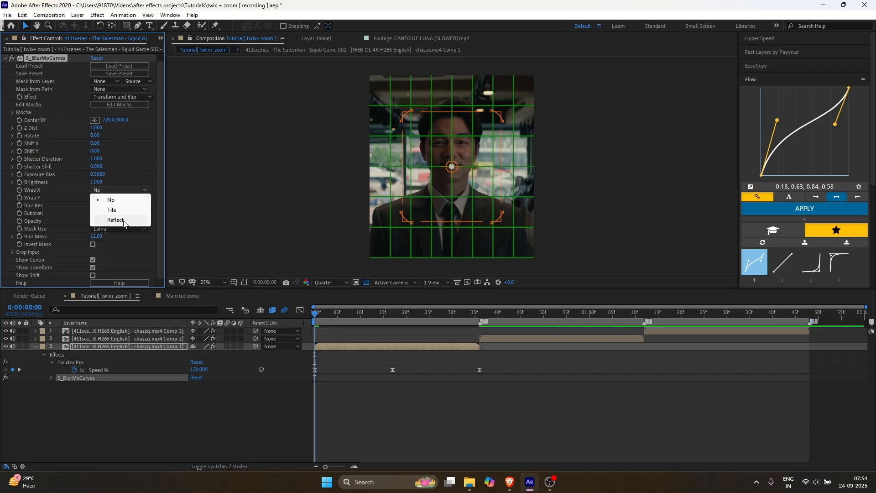
pyautogui.click(116, 219)
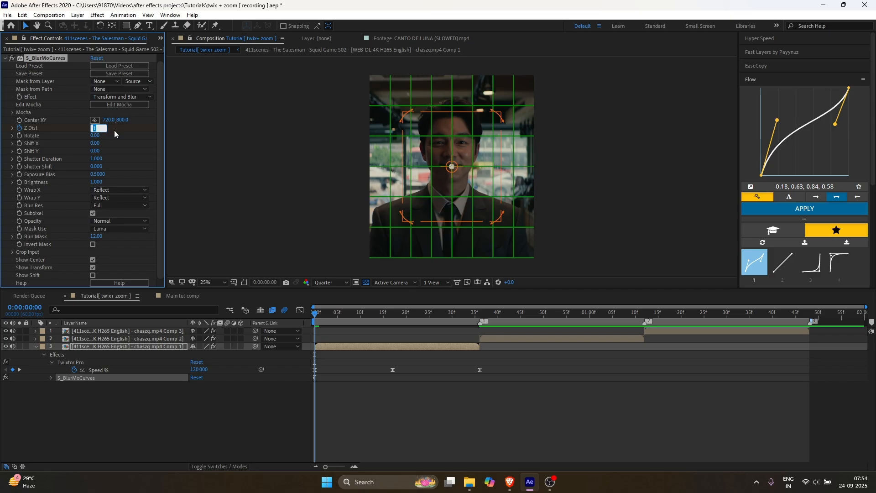
# Keyframe Z Dist from 0.700 to 1.000 and ease the keyframes with Flow.
pyautogui.write('0.700')
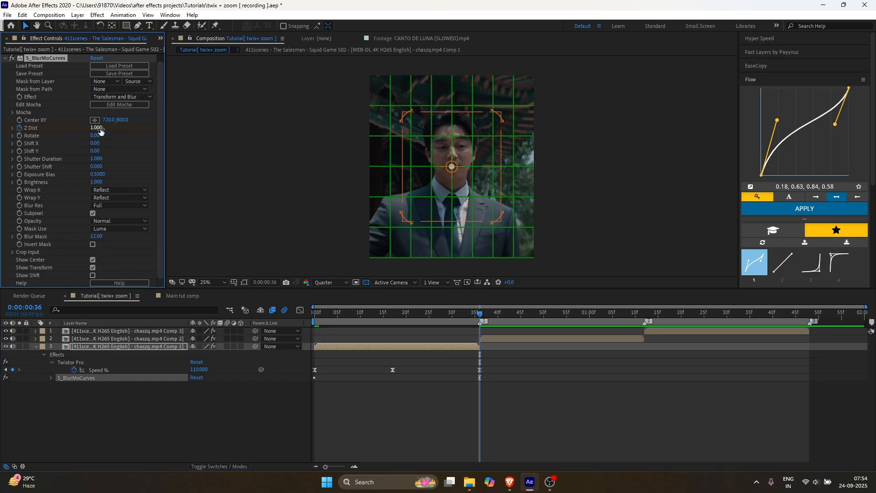
pyautogui.press('u')
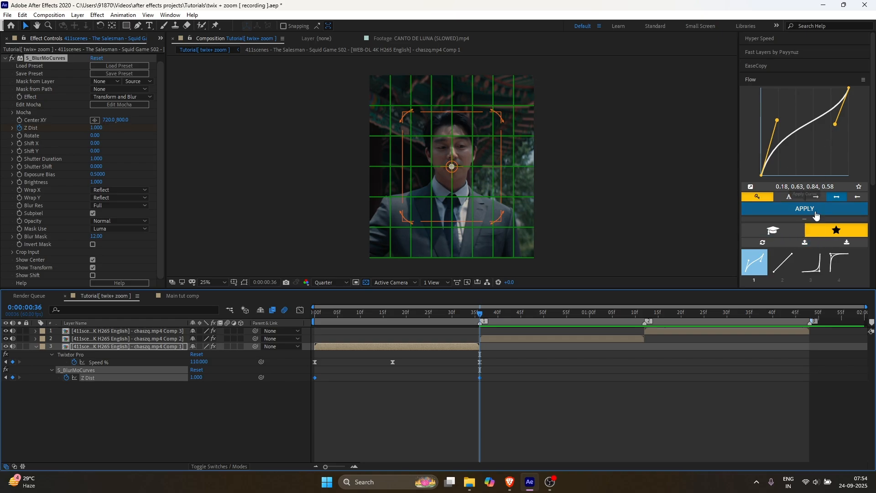
pyautogui.click(12, 57)
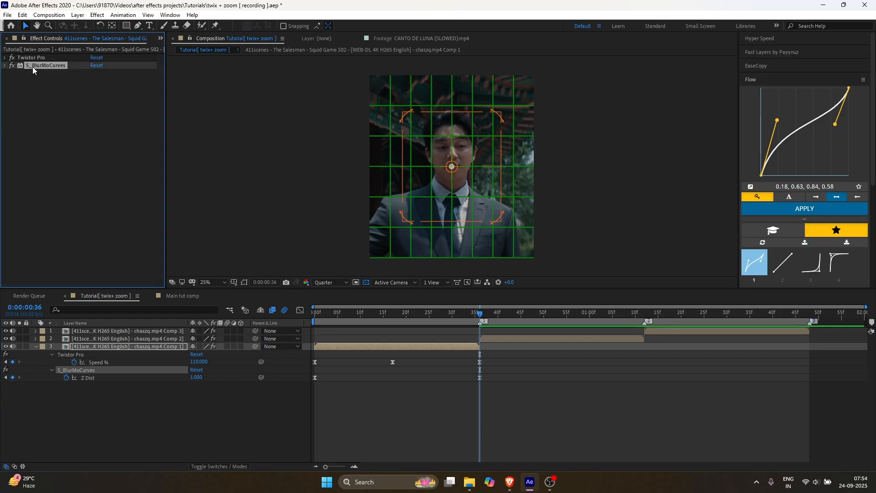
pyautogui.click(4, 65)
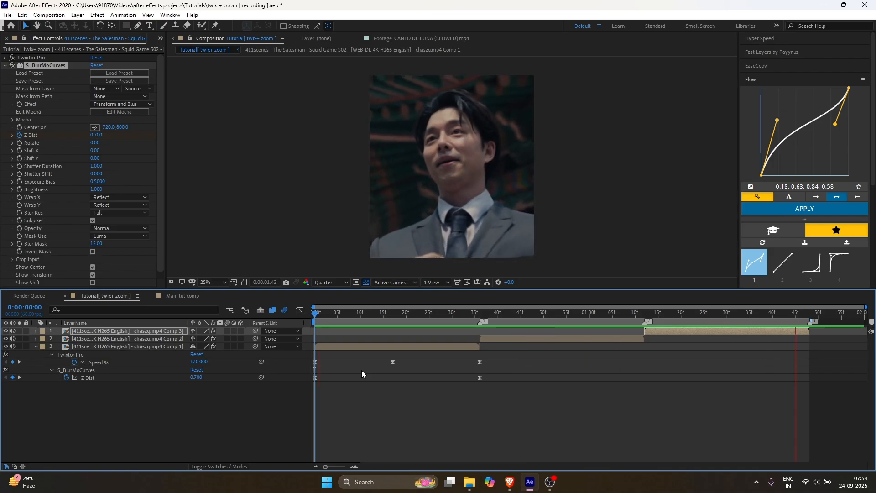
# Set Twixtor Speed % to 200 at frame 0 and -1 at 36f.
pyautogui.click(126, 346)
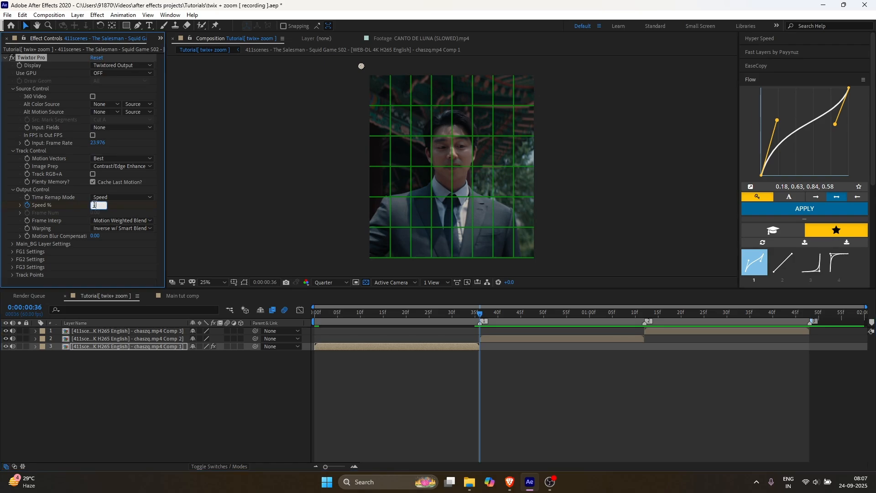
pyautogui.write('-1')
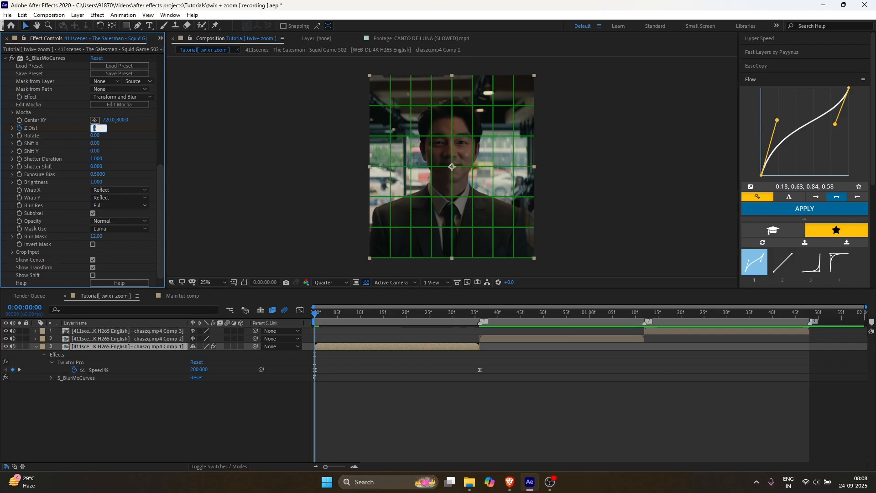
# Enter 0.750 into Z Dist and keyframe it as the first zoom keyframe.
pyautogui.write('0.750')
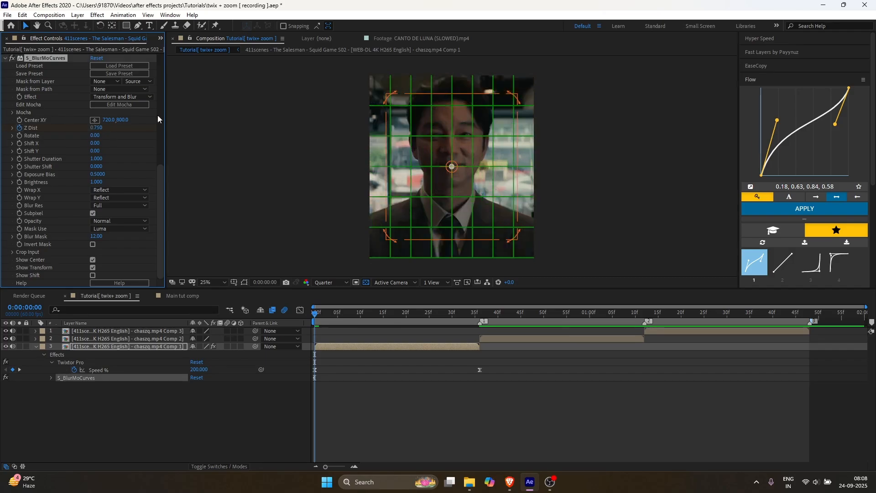
pyautogui.click(480, 312)
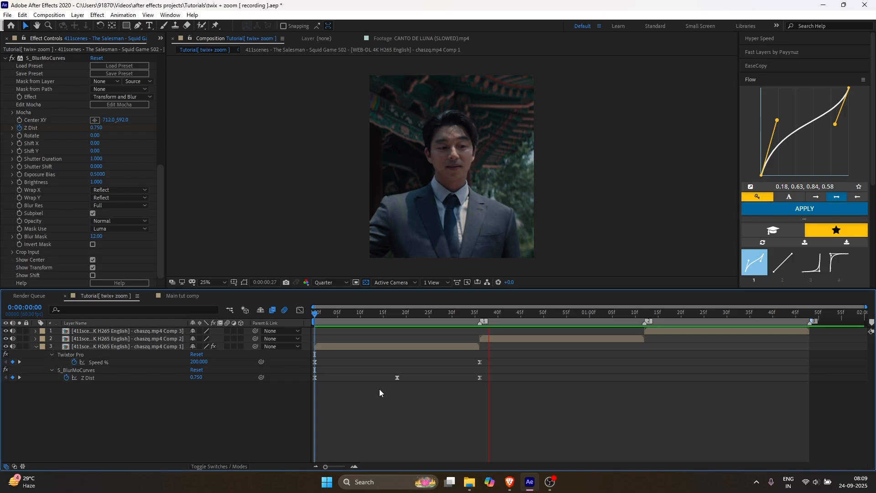
# Select the Comp 1 layer, then the Comp 2 layer bar to reach its in-point.
pyautogui.click(313, 311)
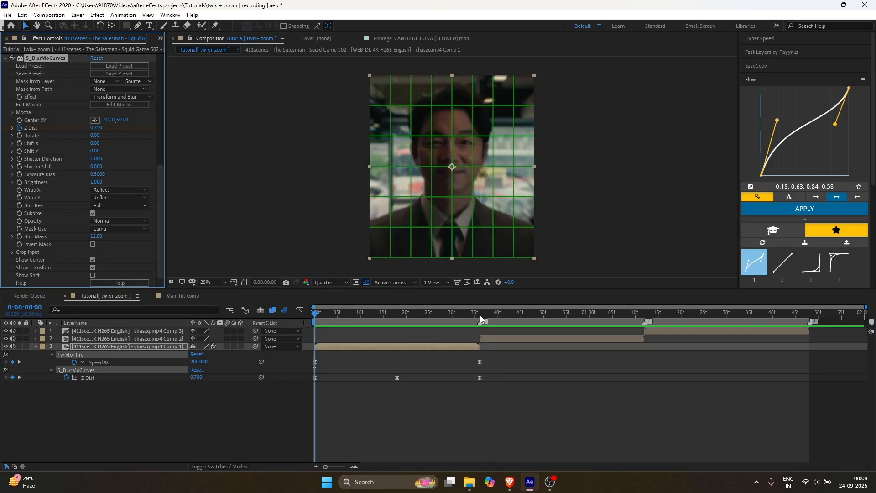
pyautogui.click(480, 312)
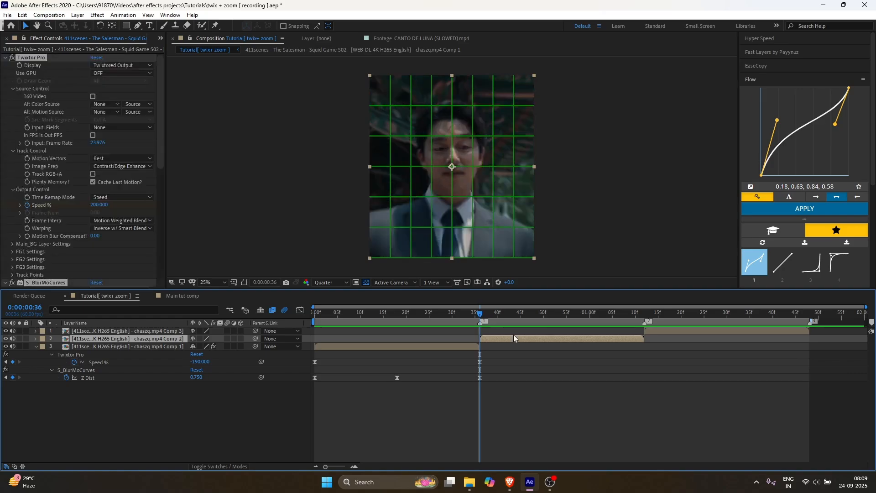